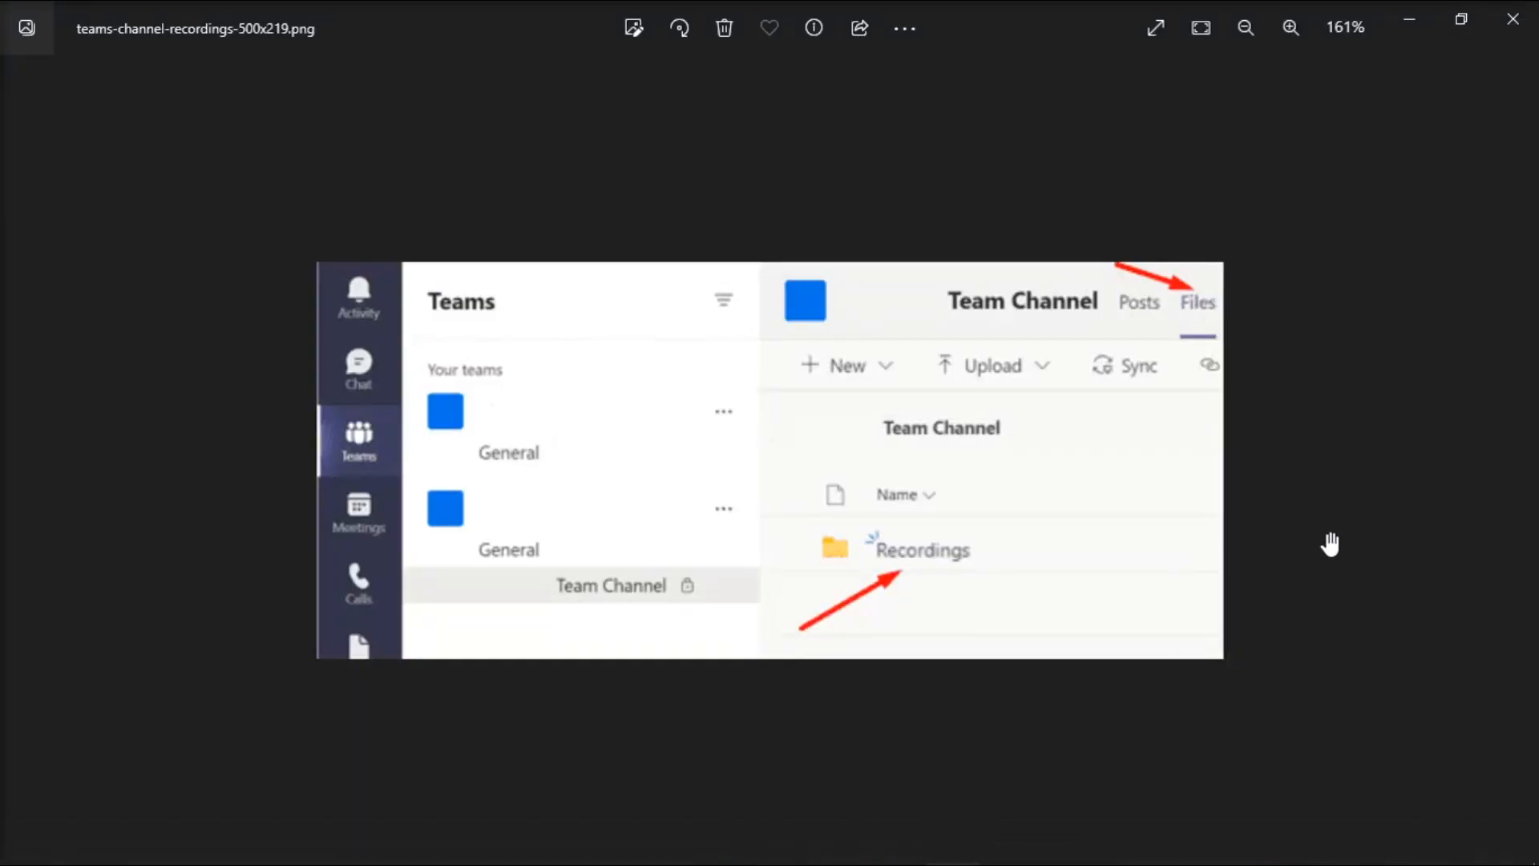
mouse_move(1199, 322)
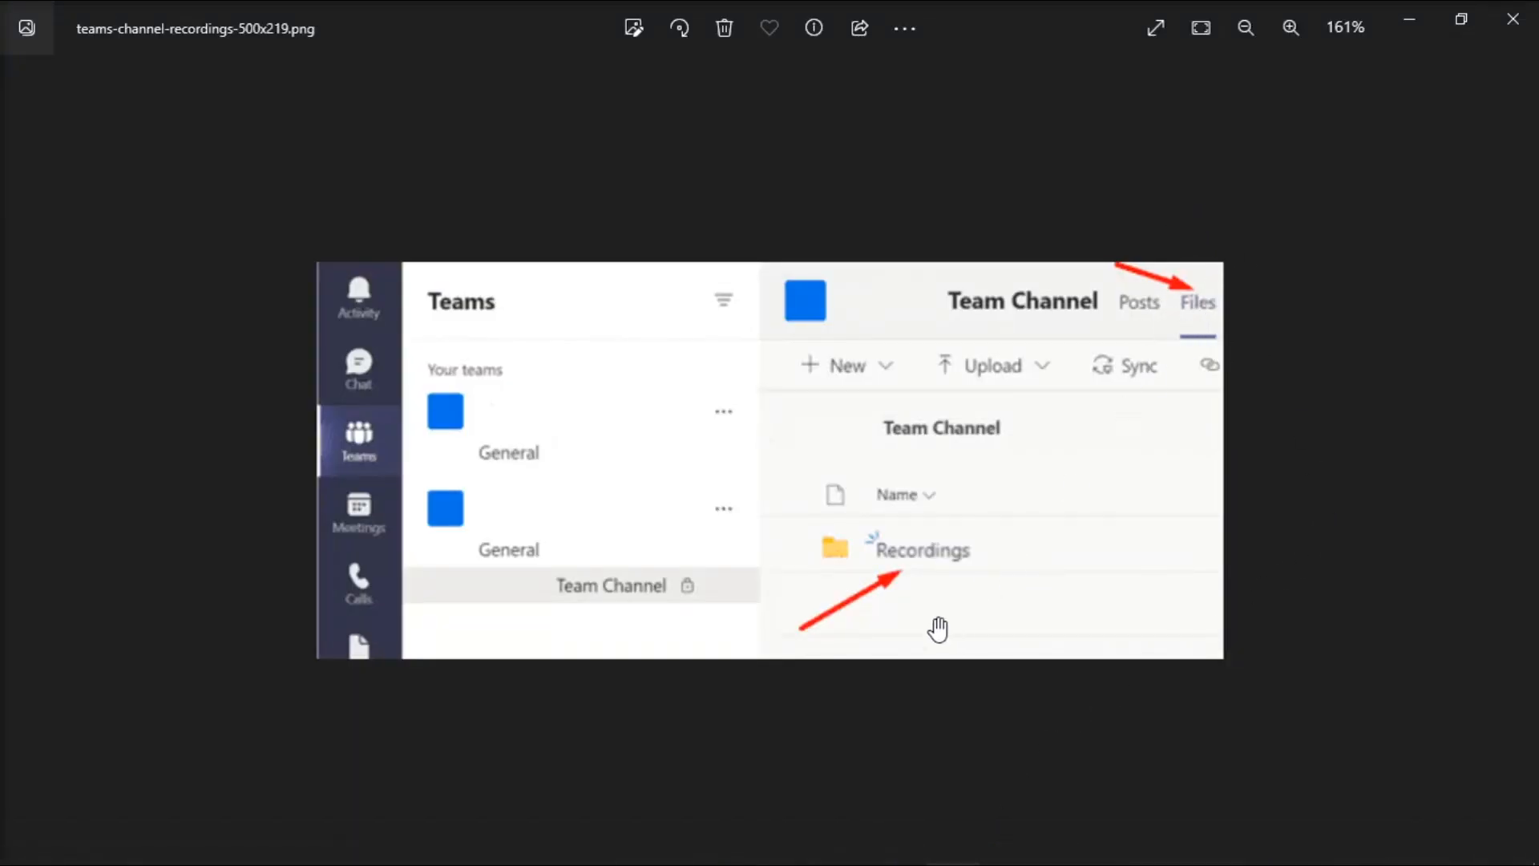
mouse_move(1031, 565)
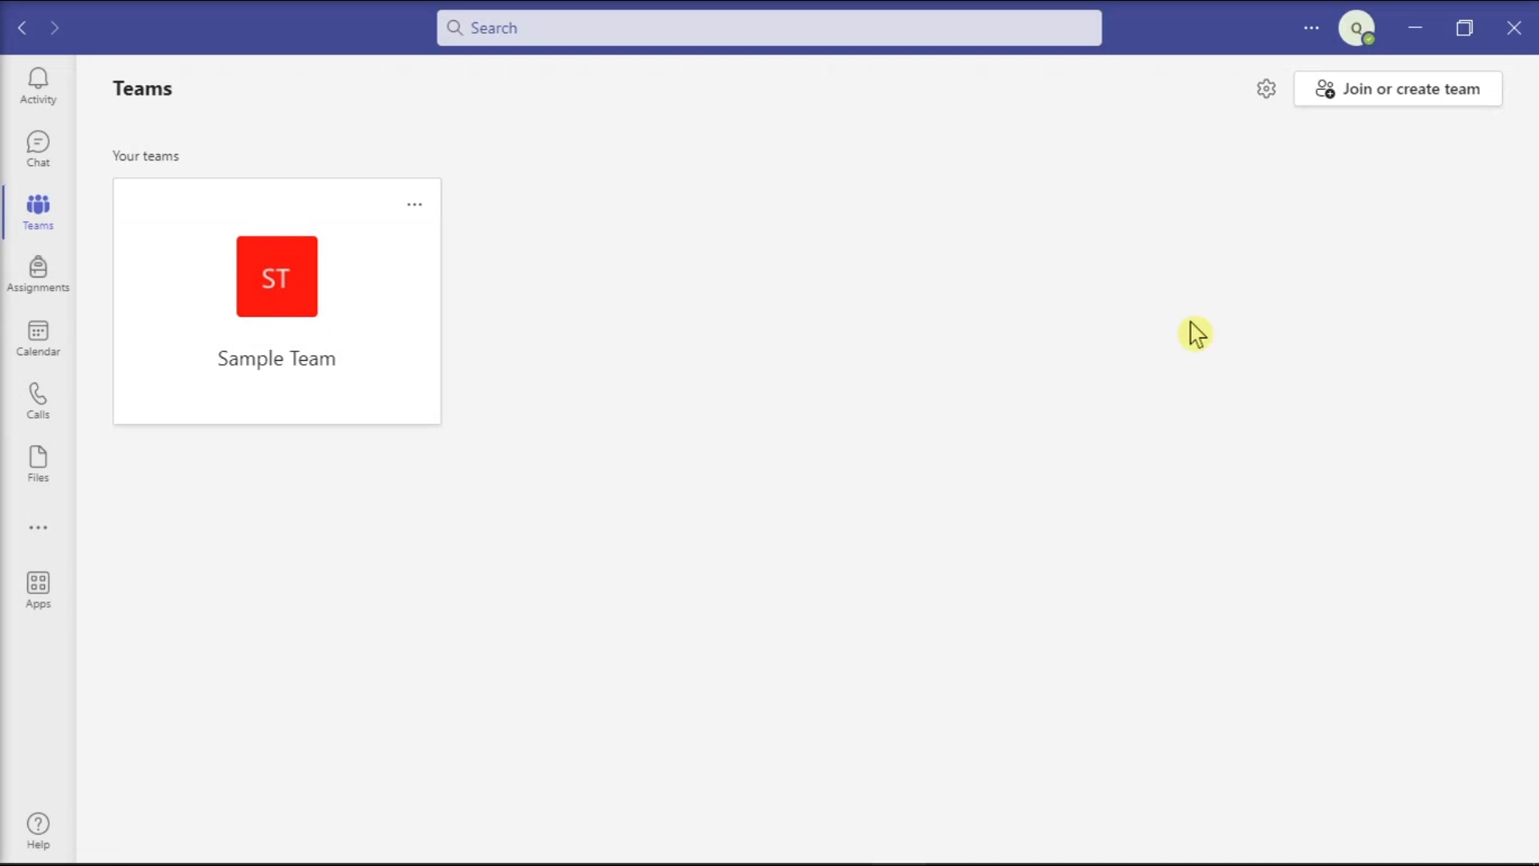
Show the Files Downloads list with the three General channel meeting recordings
left_click(37, 461)
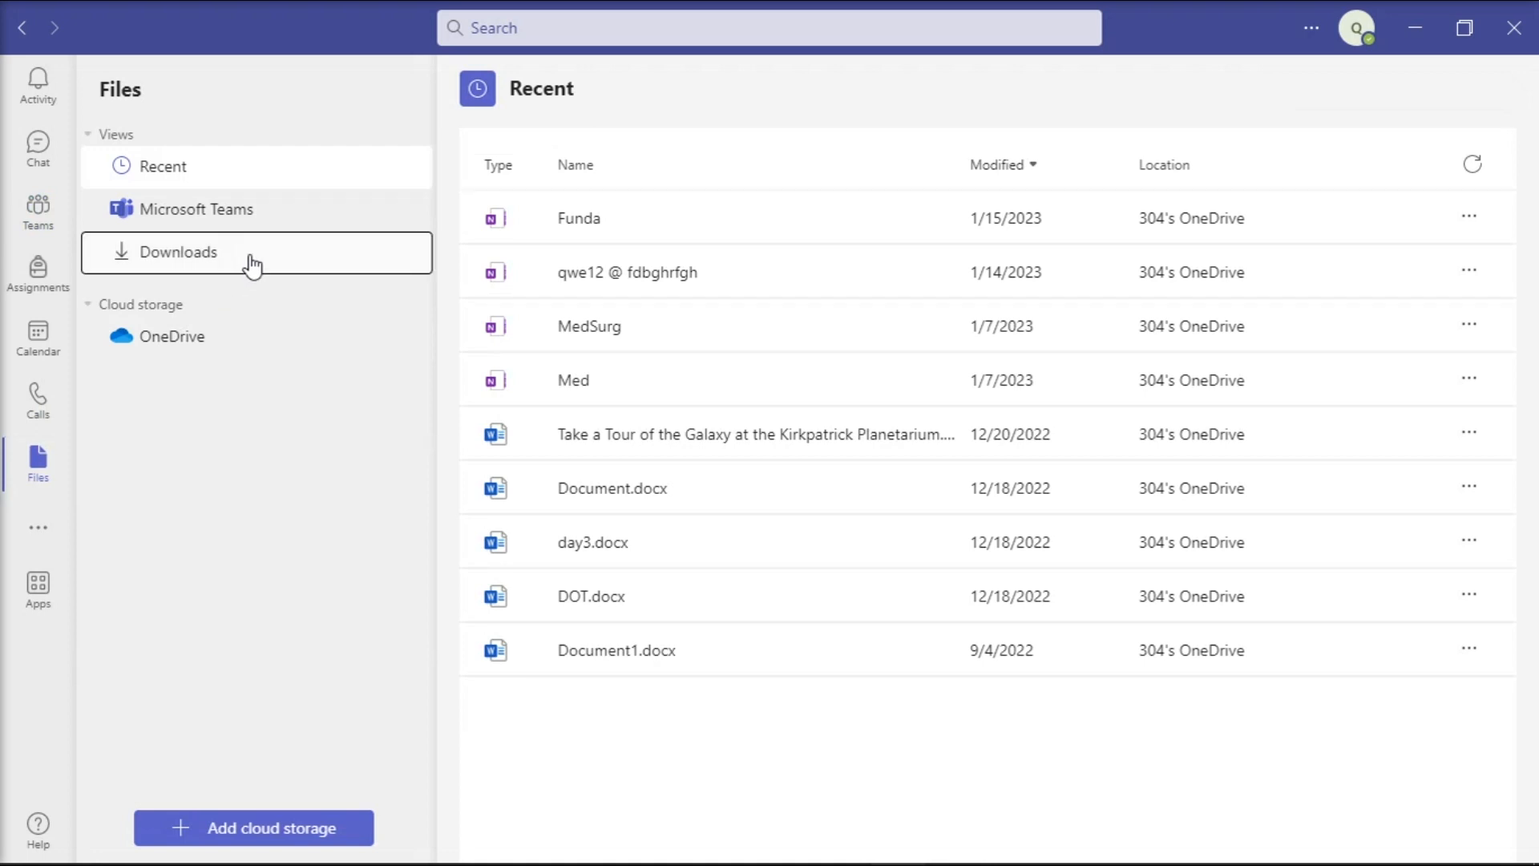
left_click(178, 251)
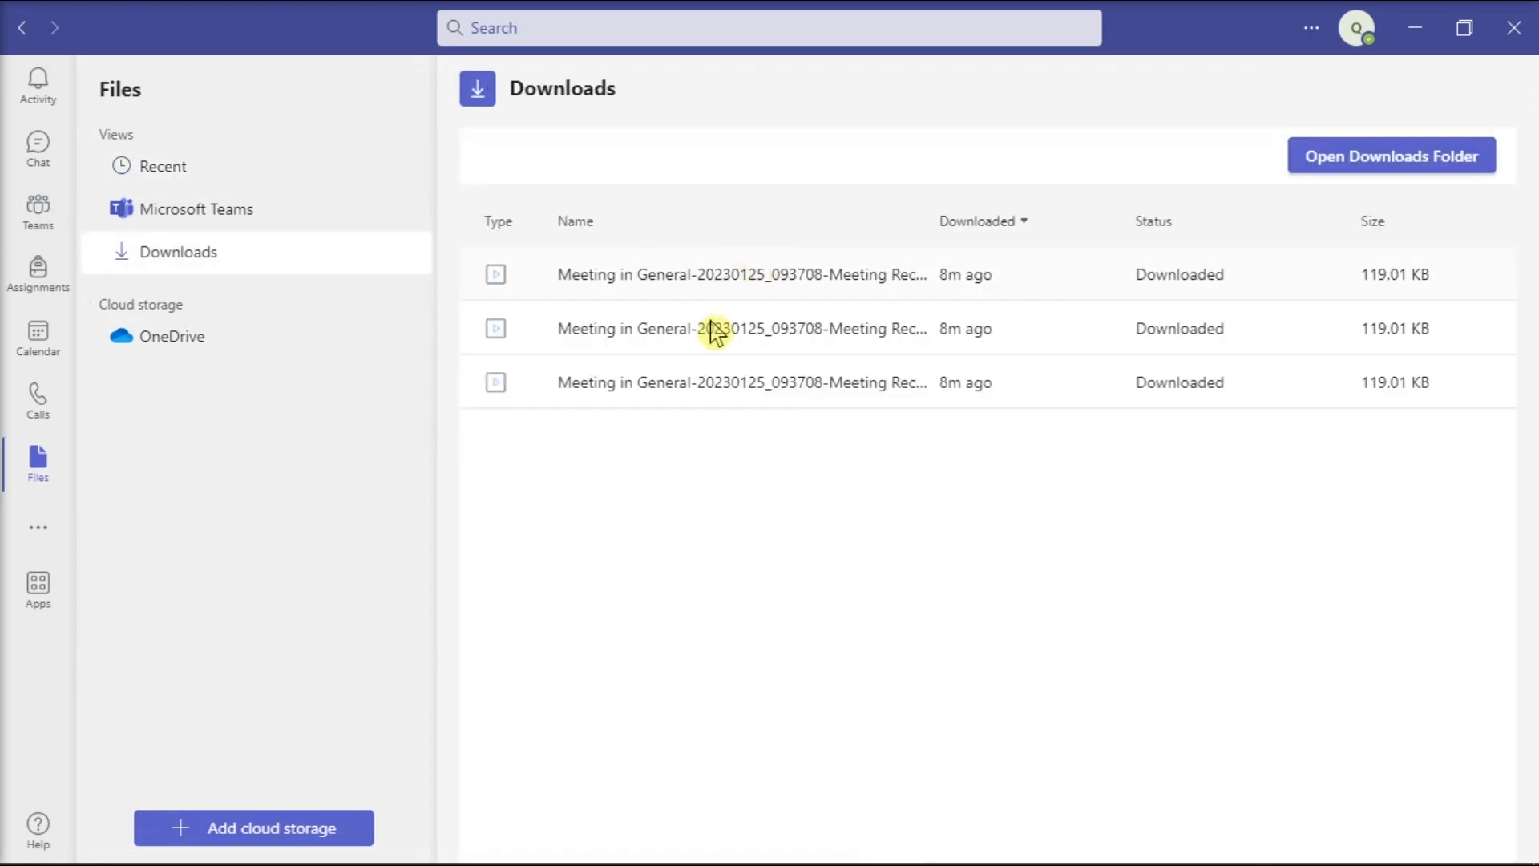
mouse_move(1125, 555)
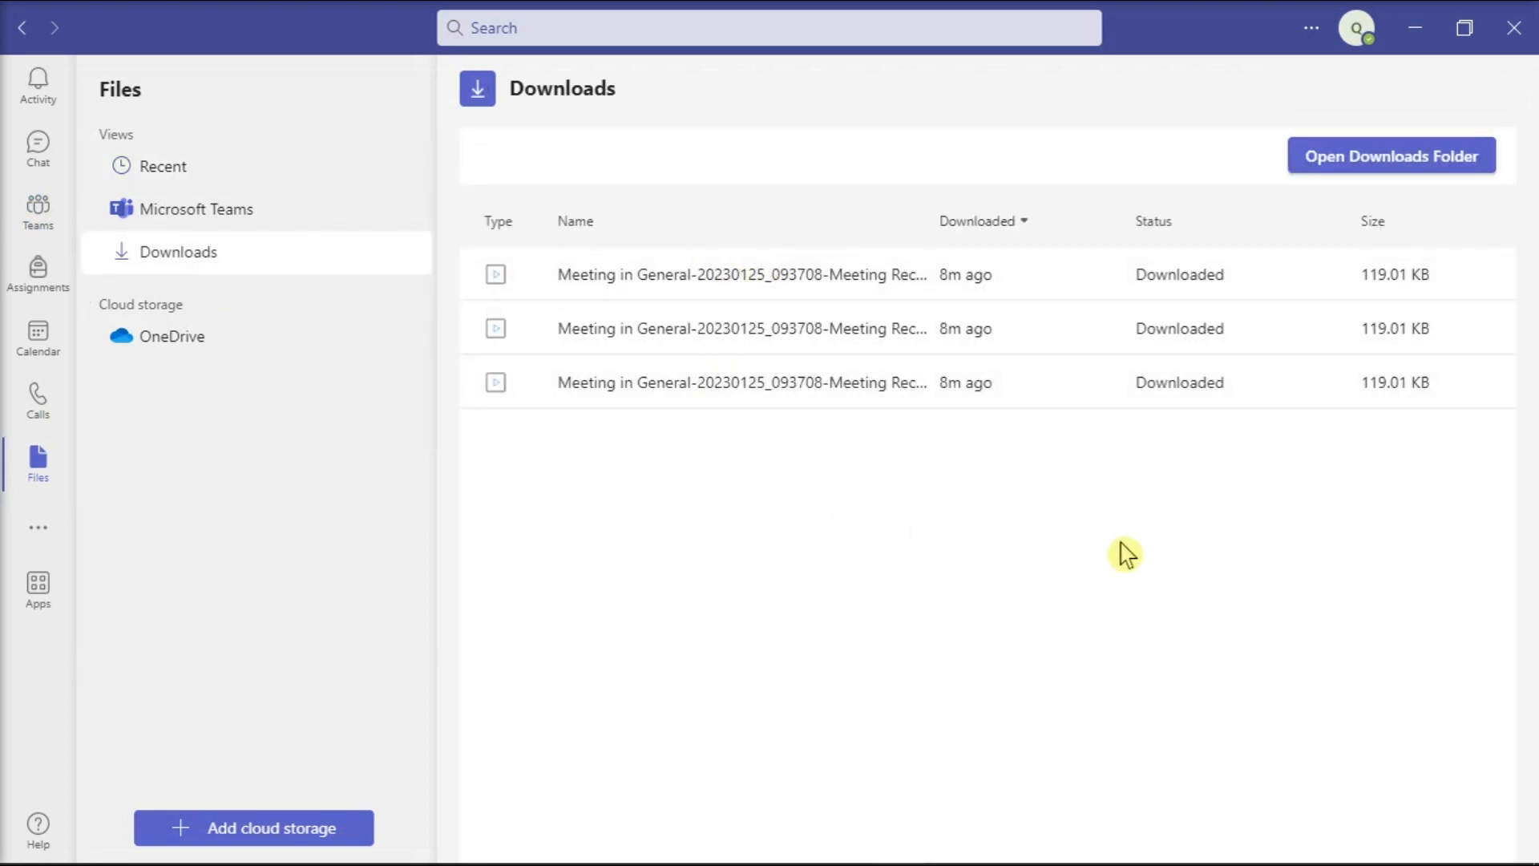